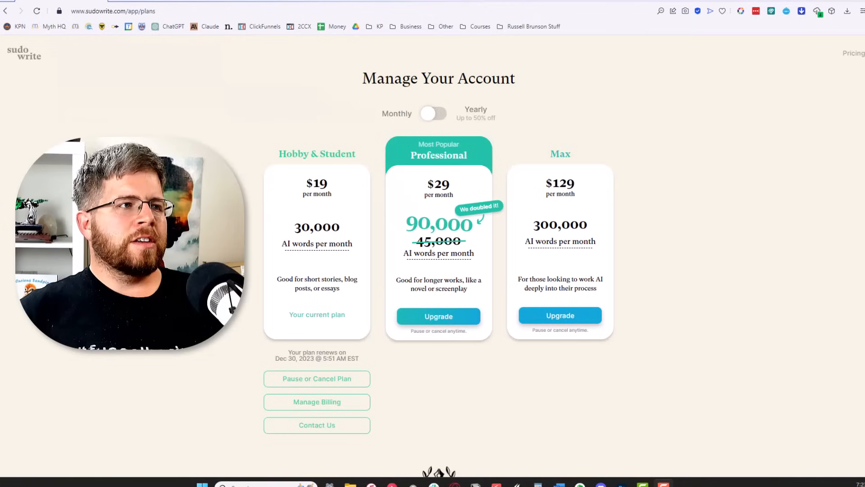
{"action": "mouse_move", "coordinate": [730, 287]}
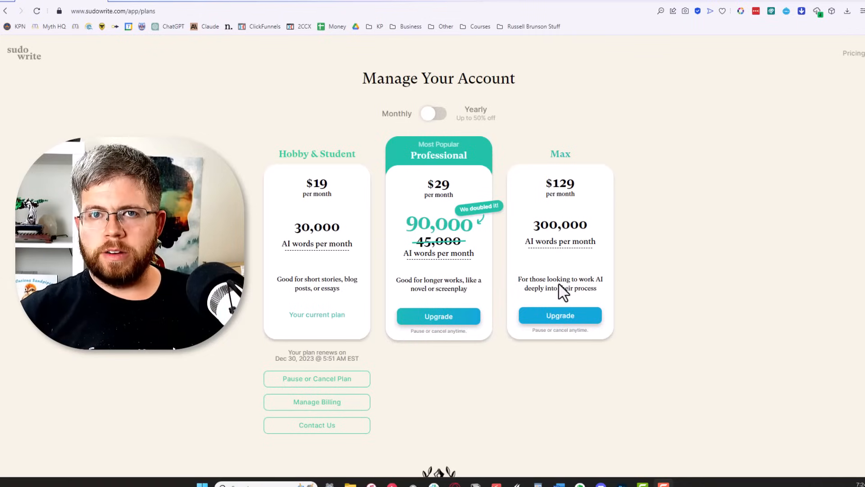
{"action": "mouse_move", "coordinate": [512, 304]}
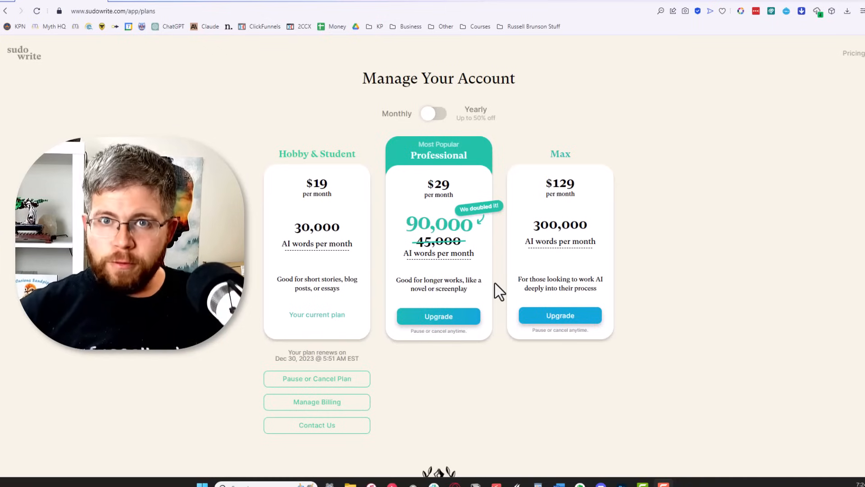
{"action": "mouse_move", "coordinate": [491, 302]}
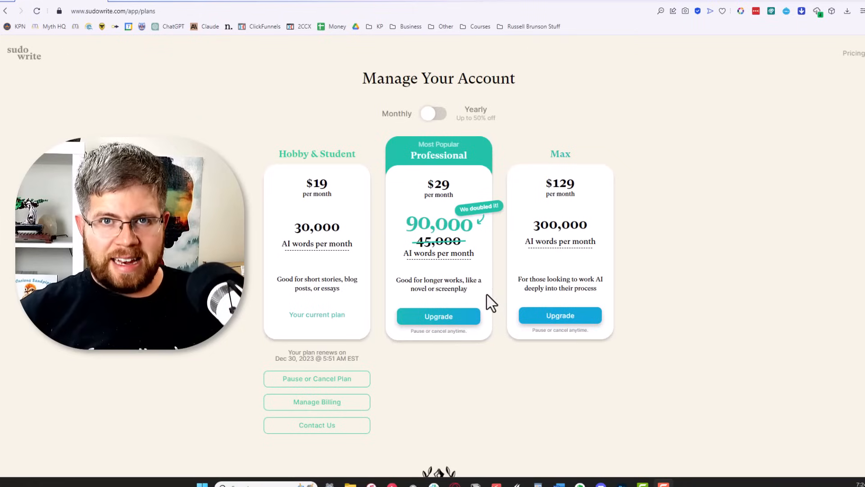
{"action": "mouse_move", "coordinate": [490, 303]}
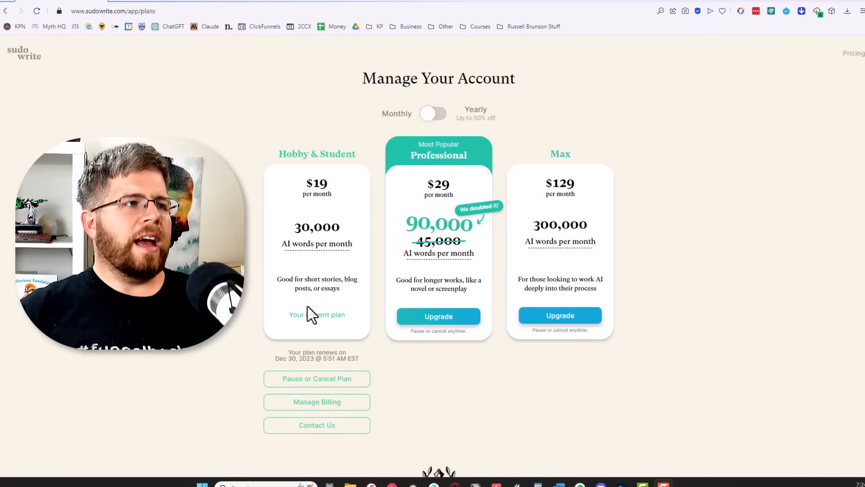
{"action": "mouse_move", "coordinate": [306, 207]}
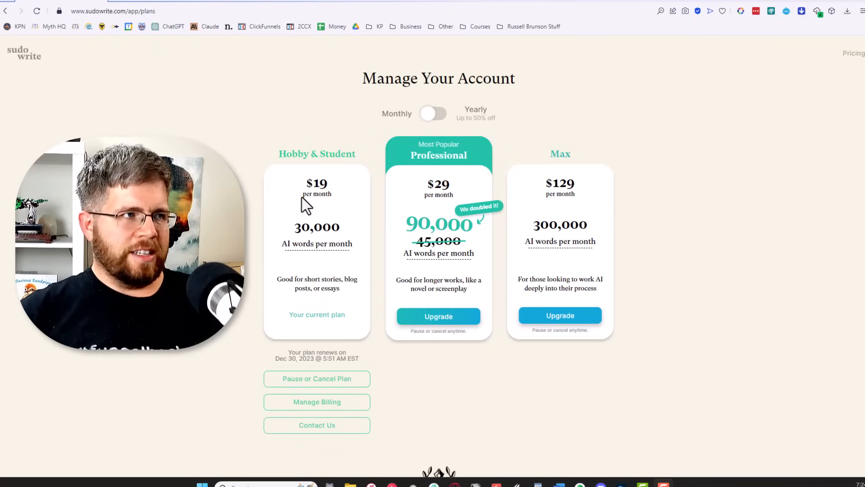
{"action": "mouse_move", "coordinate": [374, 182]}
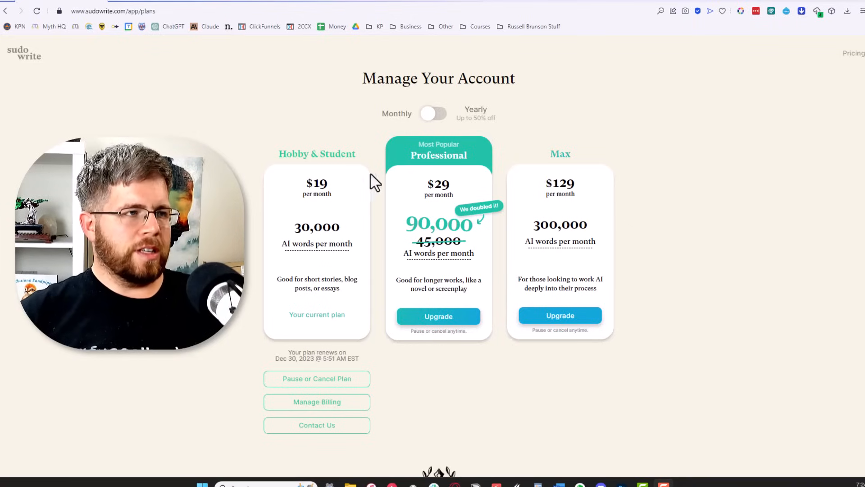
- Compare the Sudowrite plans under yearly pricing, then return to the monthly prices
{"action": "double_click", "coordinate": [316, 183]}
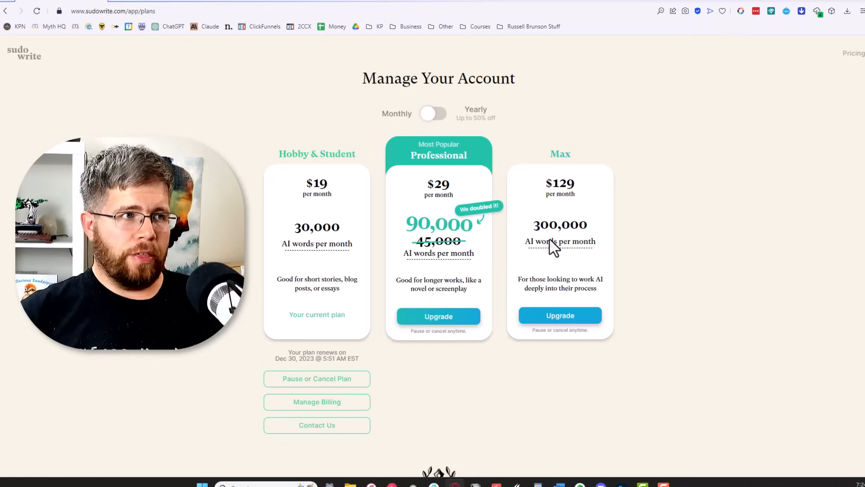
{"action": "mouse_move", "coordinate": [408, 184]}
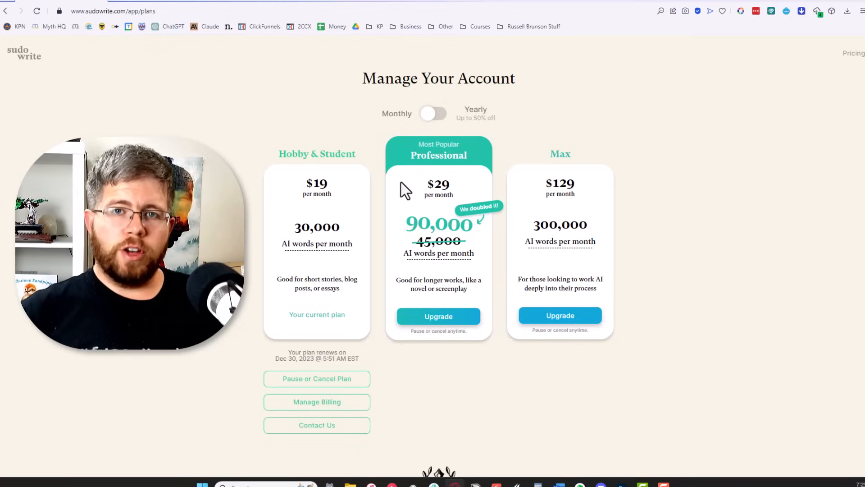
{"action": "mouse_move", "coordinate": [399, 182]}
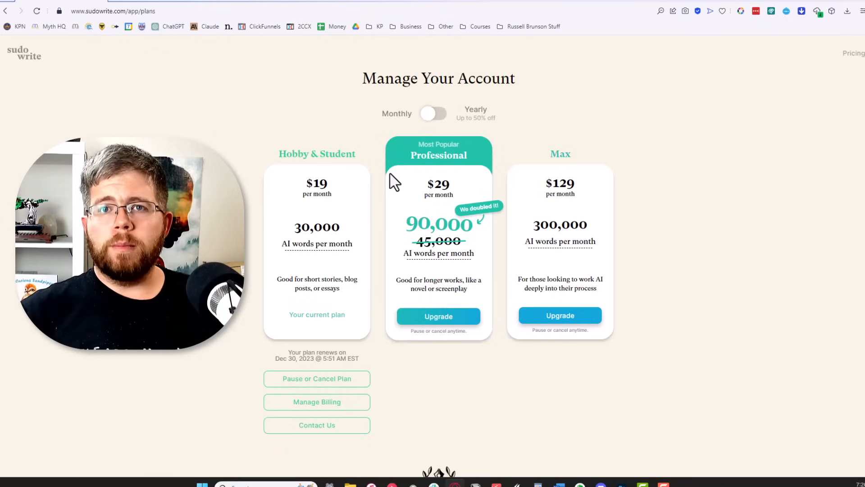
{"action": "mouse_move", "coordinate": [362, 349]}
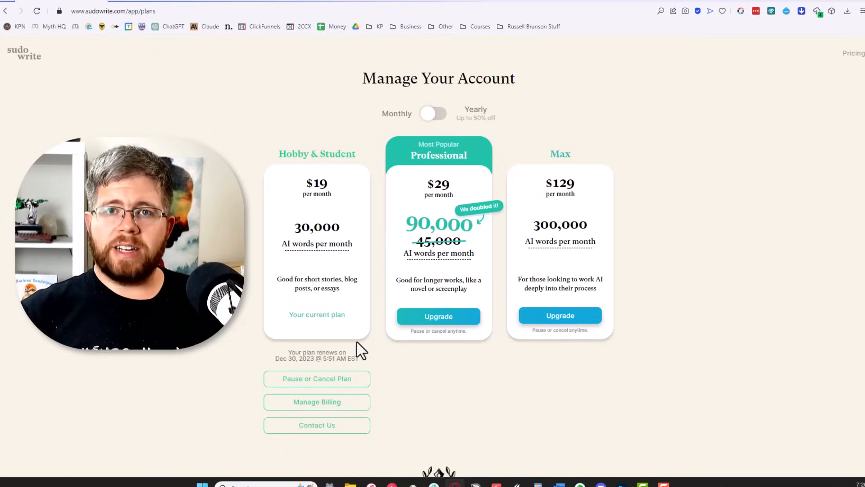
{"action": "mouse_move", "coordinate": [496, 268]}
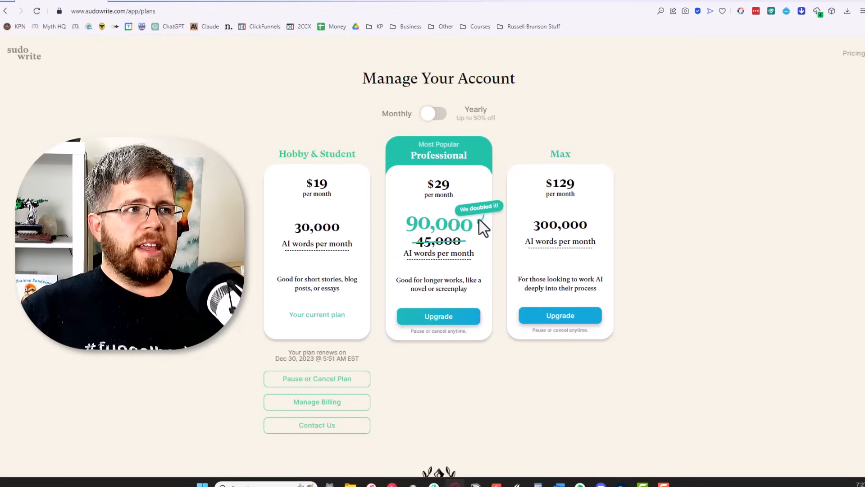
{"action": "mouse_move", "coordinate": [471, 189]}
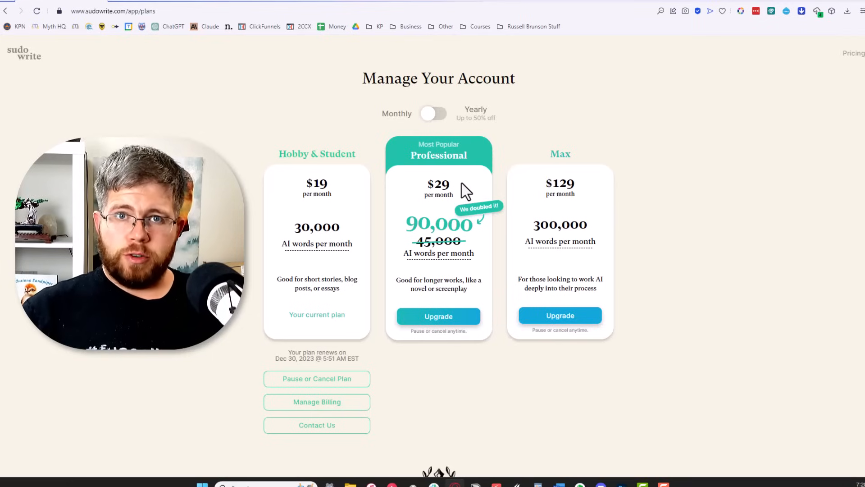
{"action": "mouse_move", "coordinate": [457, 220]}
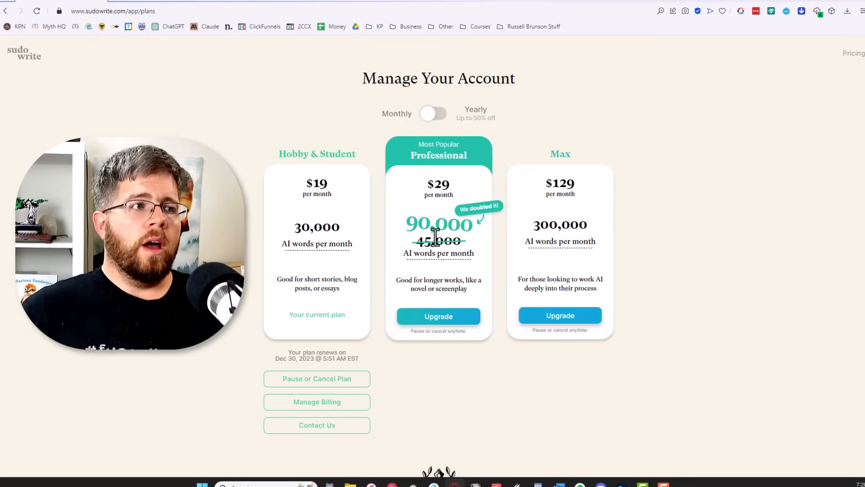
{"action": "mouse_move", "coordinate": [439, 252]}
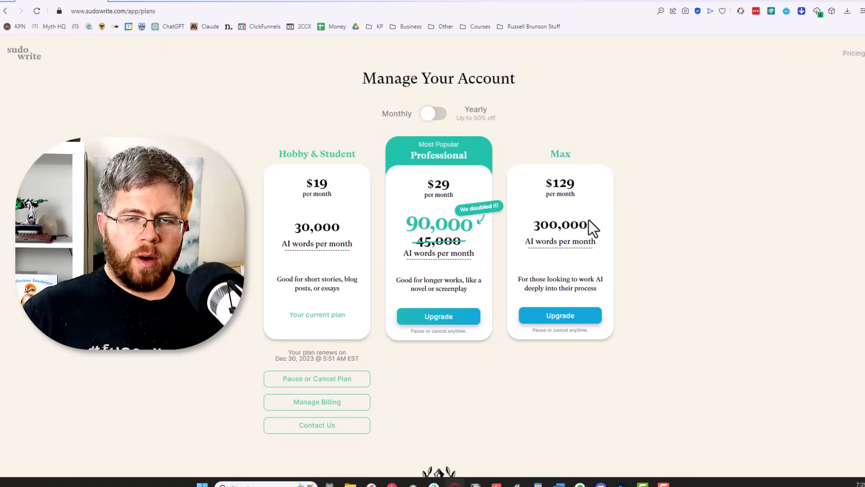
{"action": "mouse_move", "coordinate": [421, 234]}
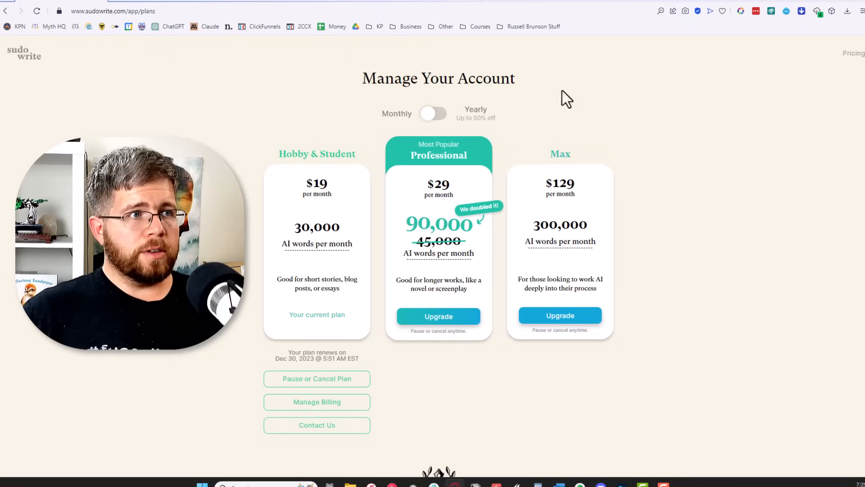
{"action": "mouse_move", "coordinate": [749, 317]}
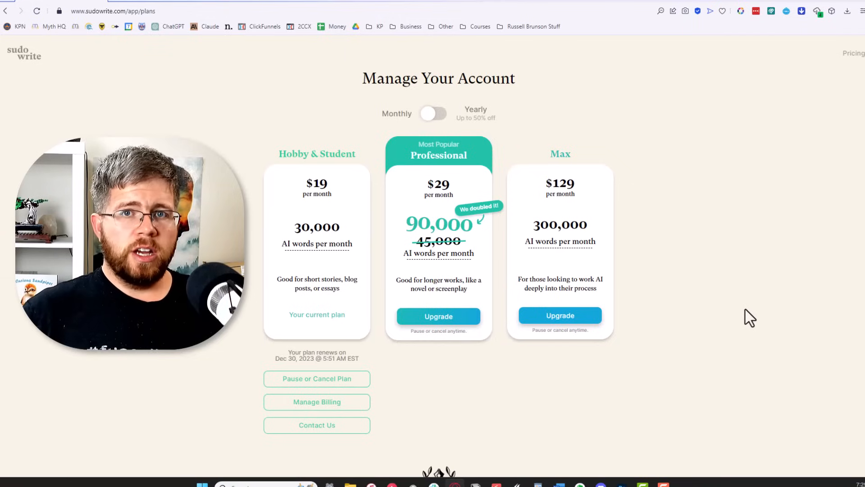
{"action": "double_click", "coordinate": [316, 182]}
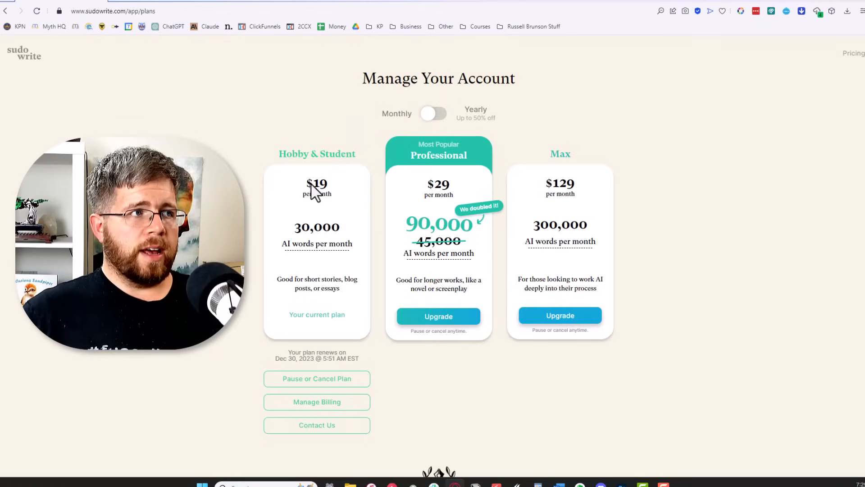
{"action": "mouse_move", "coordinate": [433, 210]}
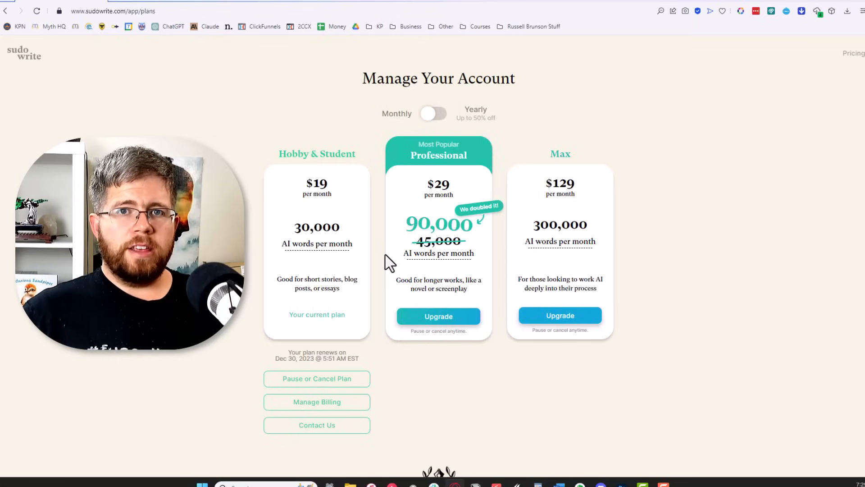
{"action": "mouse_move", "coordinate": [546, 208]}
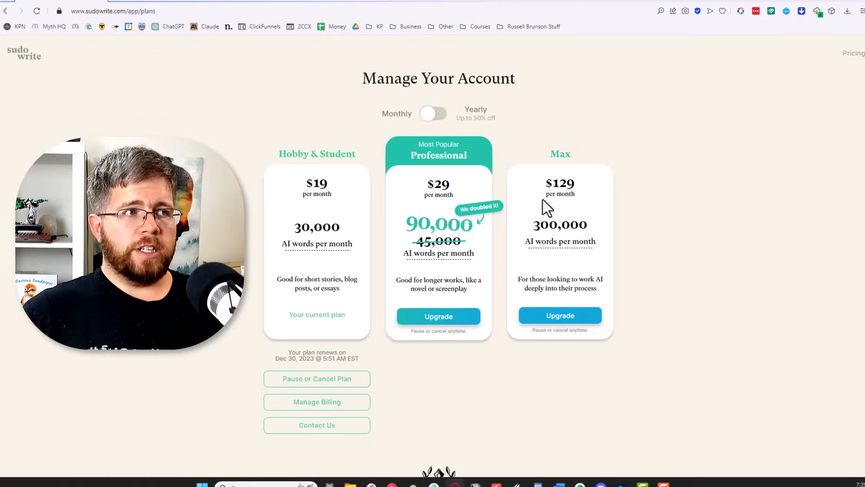
{"action": "mouse_move", "coordinate": [491, 232]}
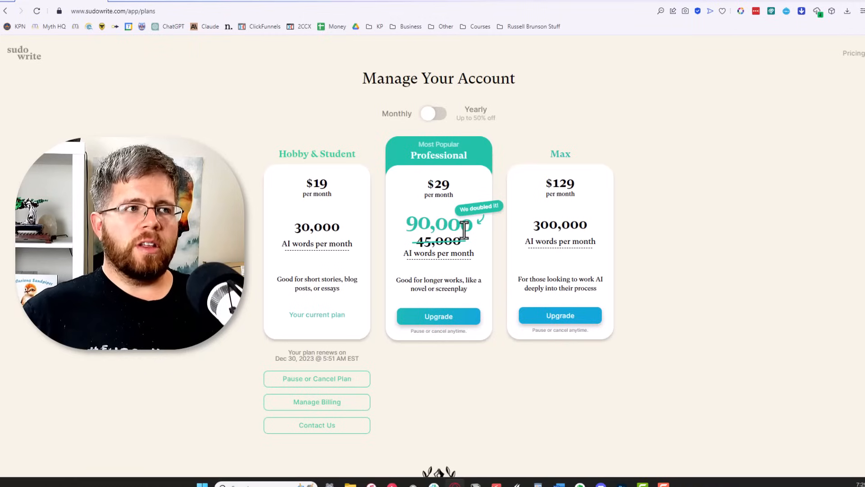
{"action": "double_click", "coordinate": [309, 227]}
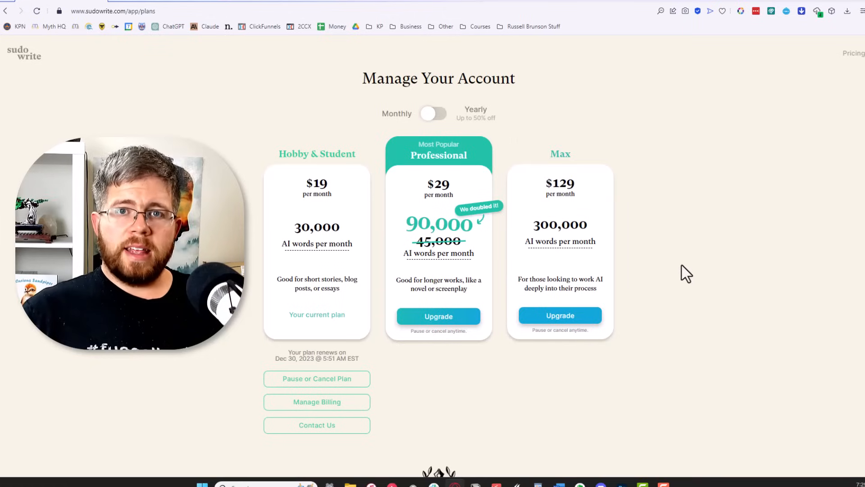
{"action": "mouse_move", "coordinate": [613, 198]}
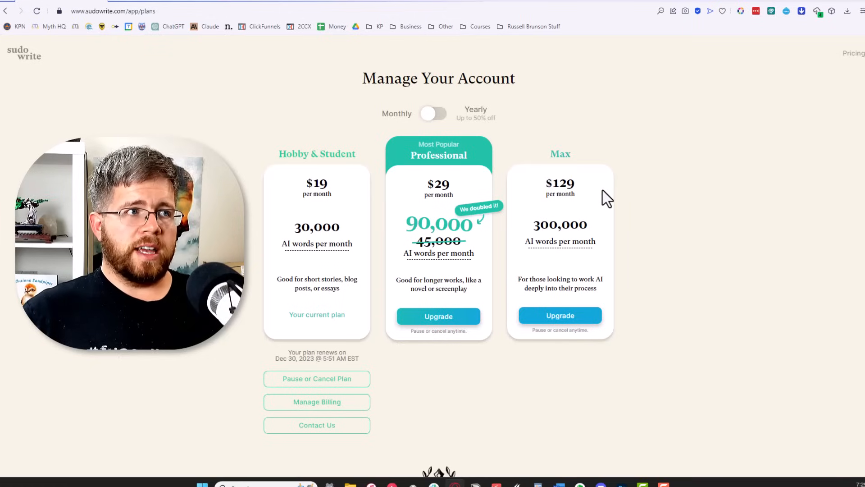
{"action": "mouse_move", "coordinate": [403, 208]}
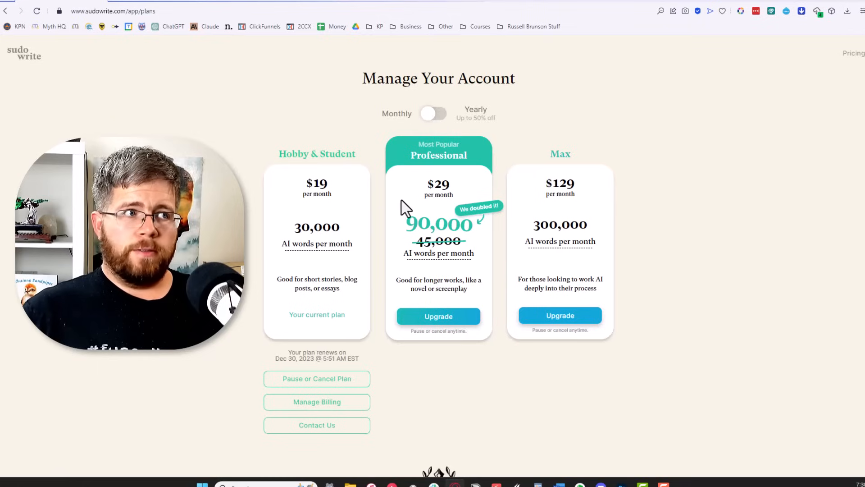
{"action": "left_click", "coordinate": [434, 114]}
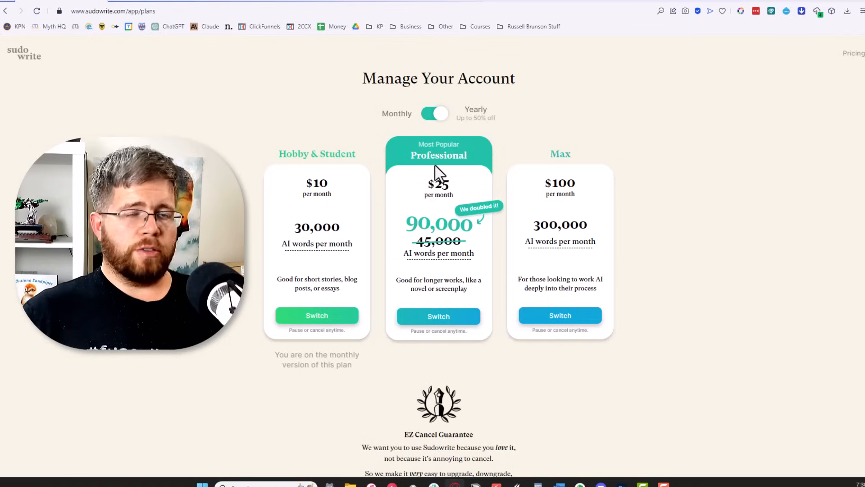
{"action": "mouse_move", "coordinate": [439, 184]}
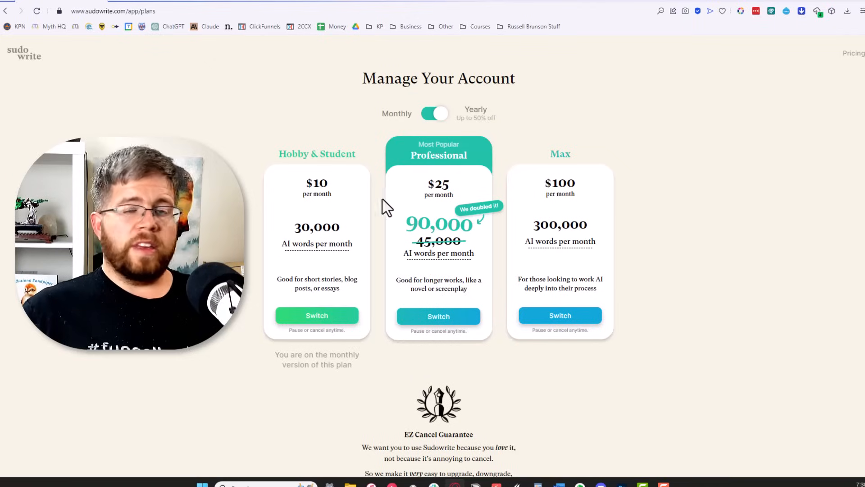
{"action": "mouse_move", "coordinate": [438, 253]}
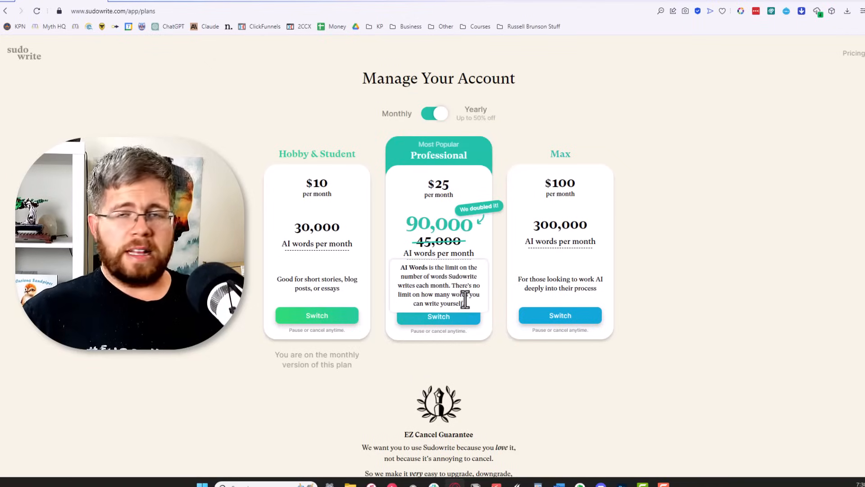
{"action": "mouse_move", "coordinate": [422, 251]}
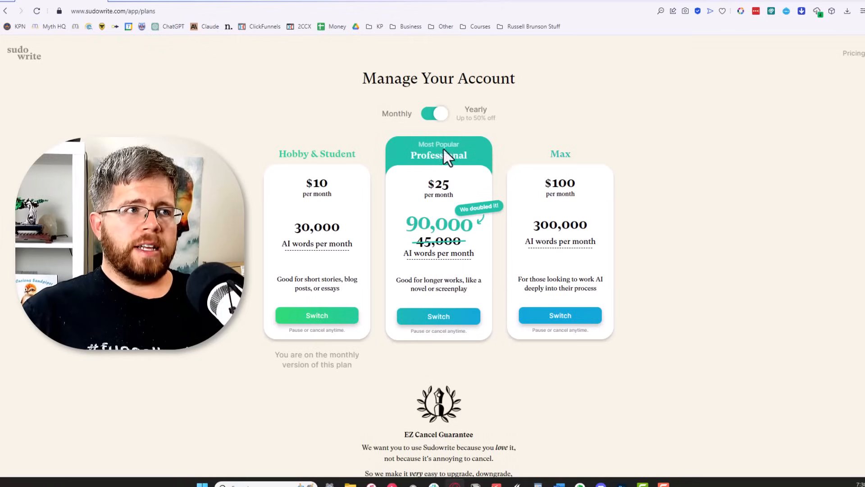
{"action": "left_click", "coordinate": [434, 113]}
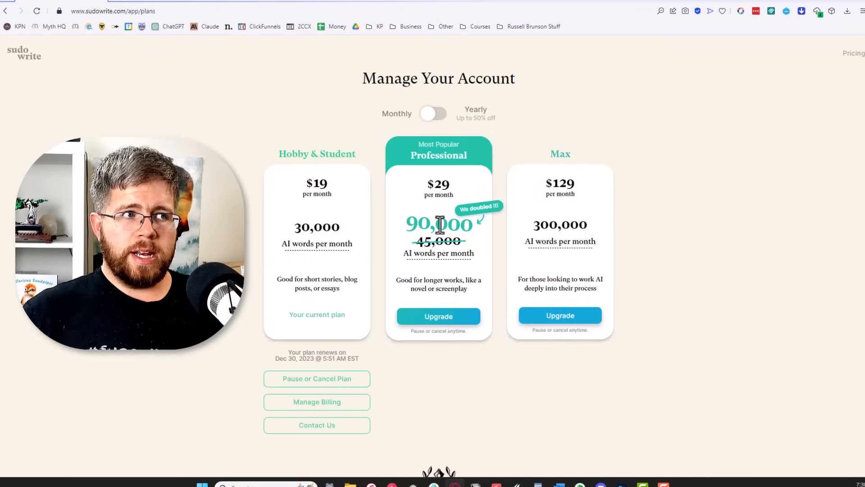
{"action": "mouse_move", "coordinate": [514, 194]}
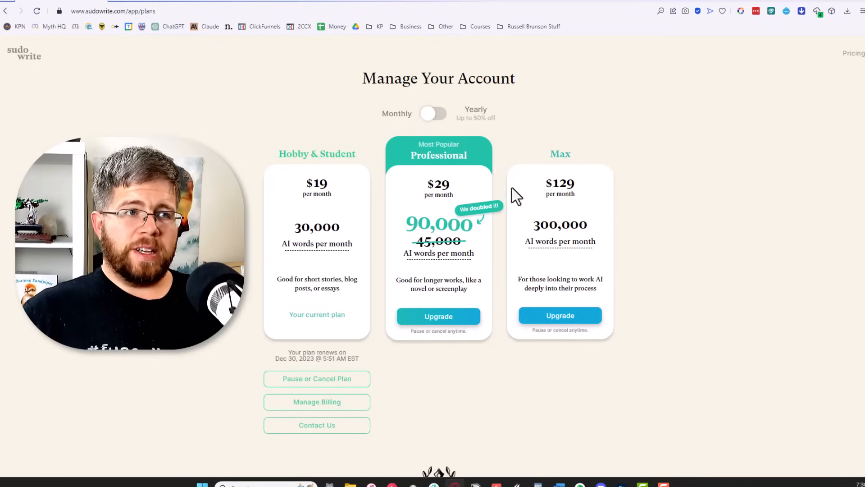
{"action": "mouse_move", "coordinate": [615, 182]}
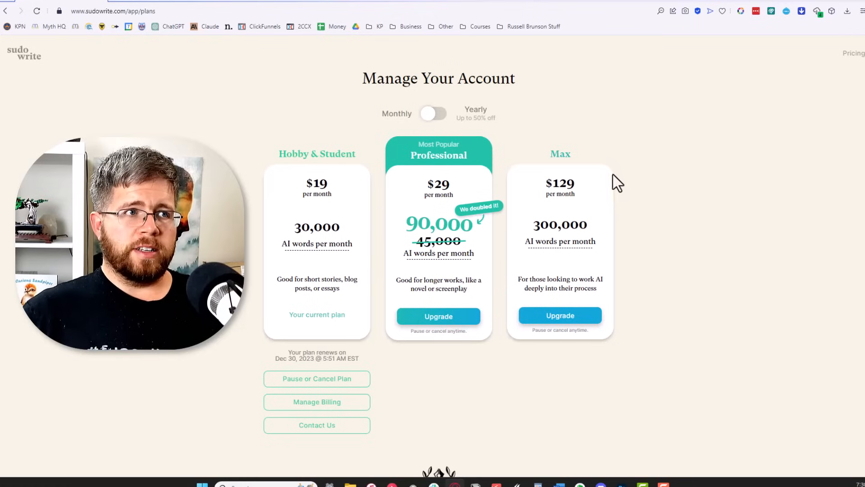
{"action": "mouse_move", "coordinate": [431, 185]}
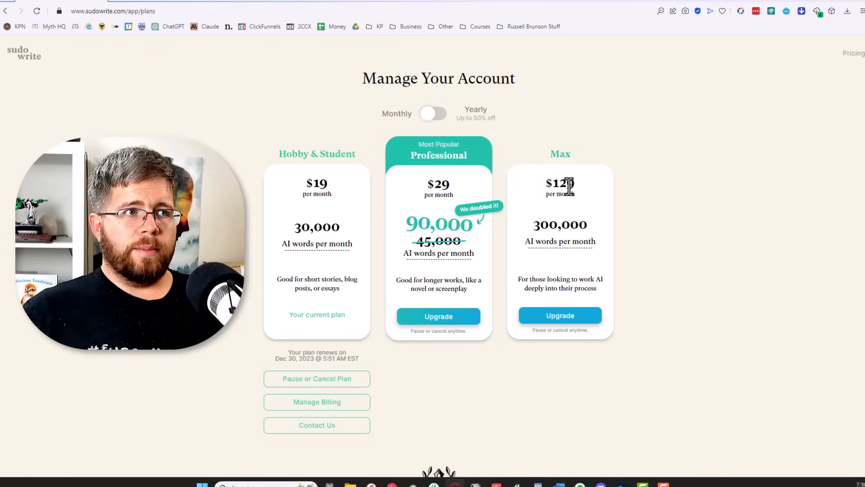
{"action": "mouse_move", "coordinate": [491, 205]}
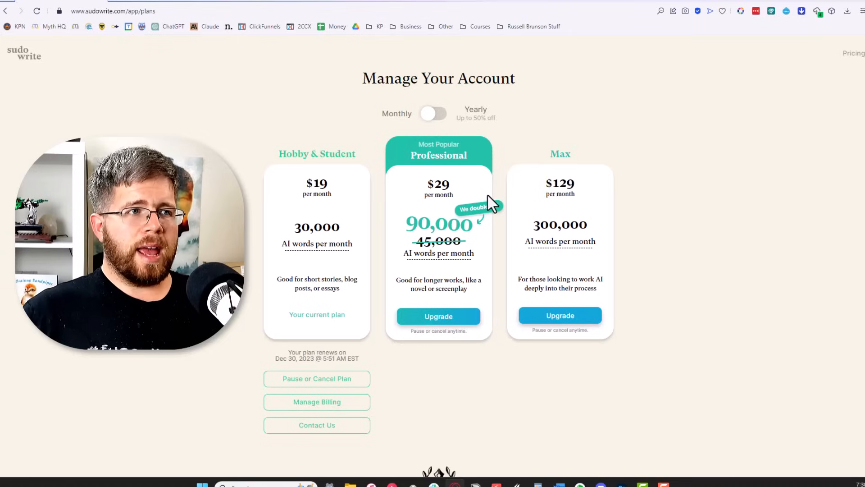
{"action": "mouse_move", "coordinate": [453, 216]}
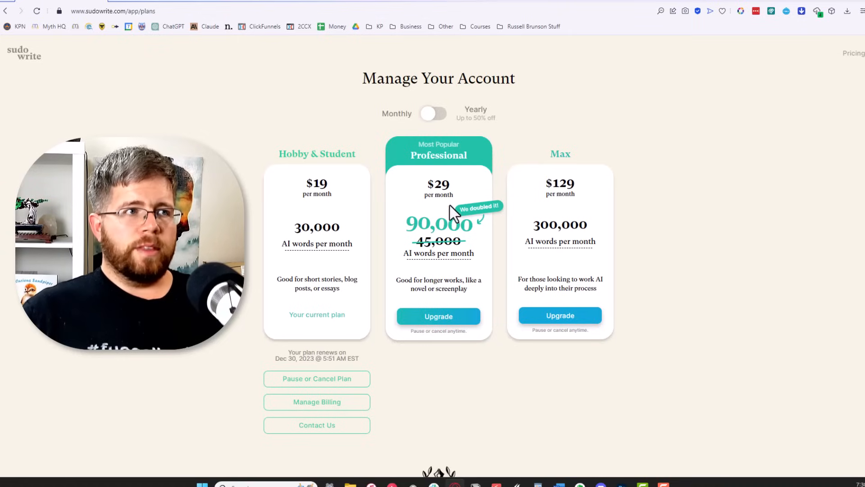
{"action": "mouse_move", "coordinate": [483, 231]}
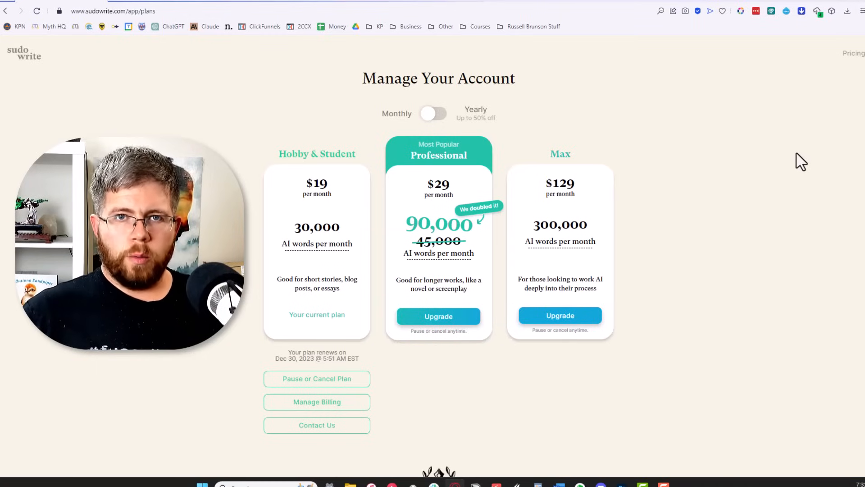
{"action": "mouse_move", "coordinate": [413, 176]}
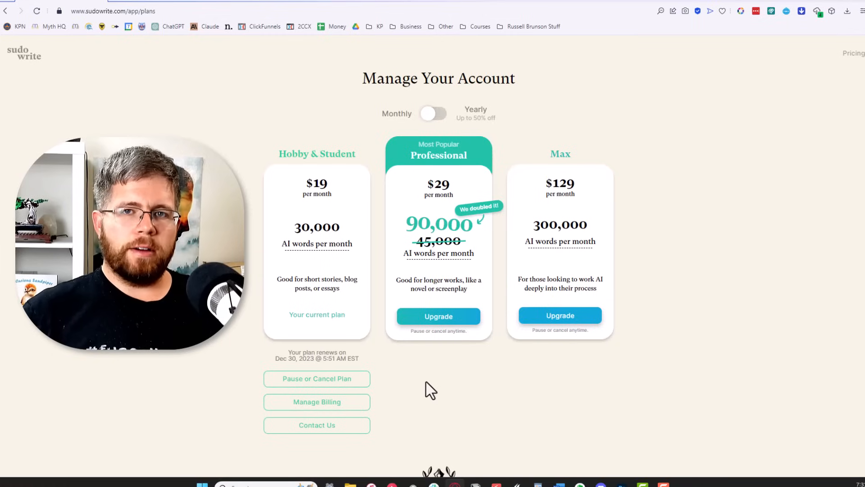
{"action": "mouse_move", "coordinate": [494, 237]}
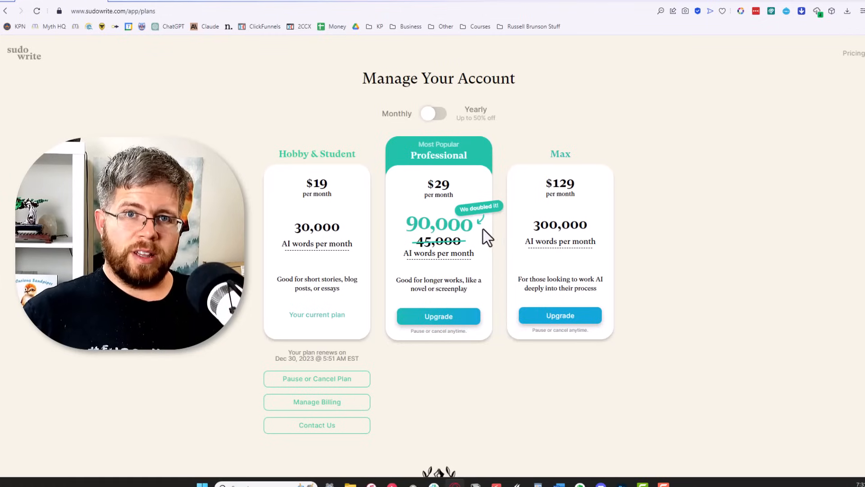
{"action": "mouse_move", "coordinate": [554, 271]}
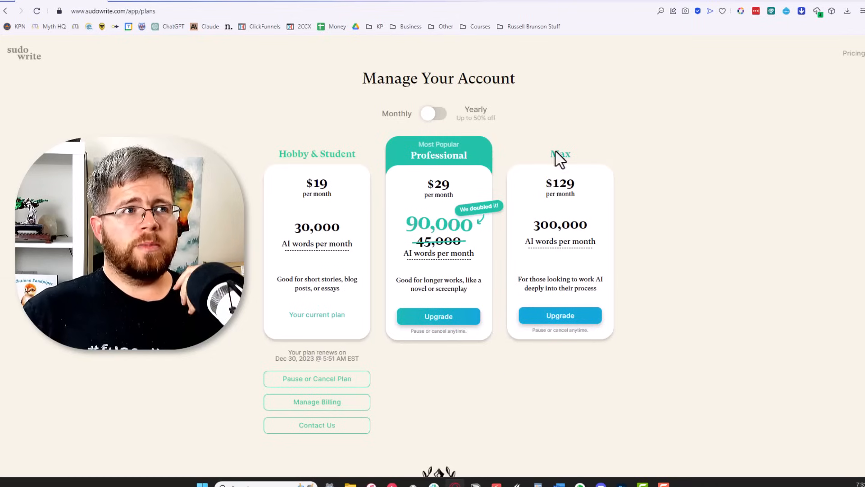
{"action": "mouse_move", "coordinate": [792, 333]}
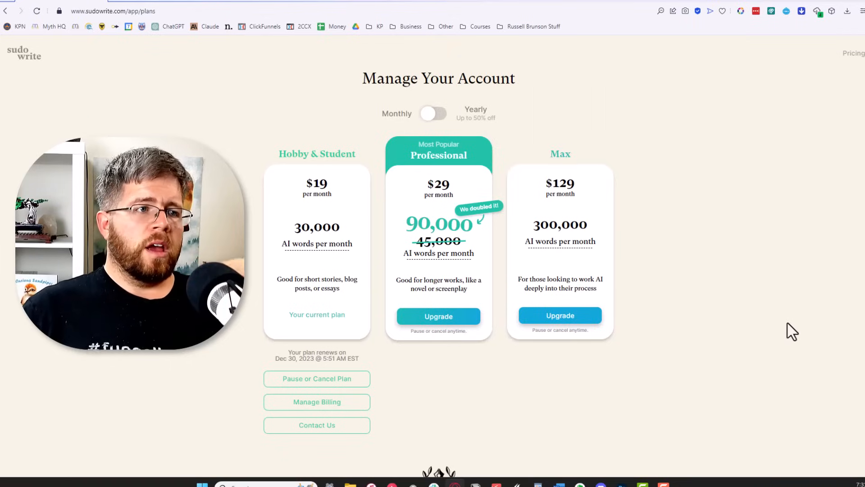
{"action": "mouse_move", "coordinate": [624, 203]}
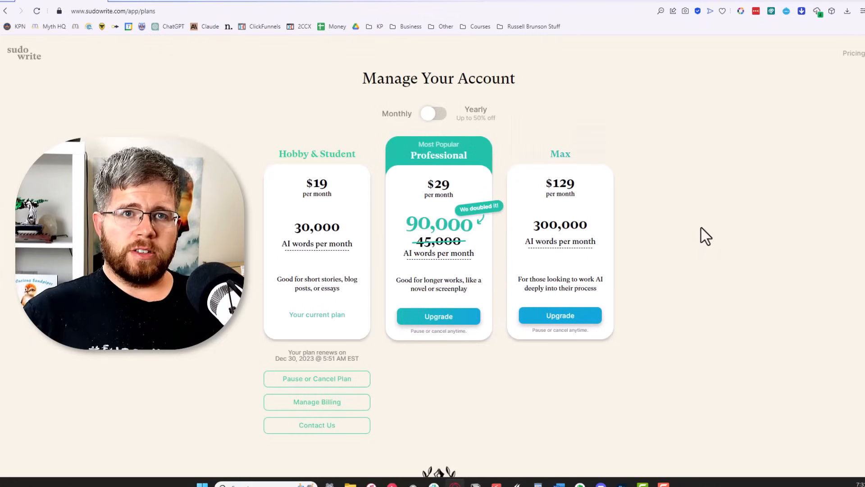
{"action": "mouse_move", "coordinate": [591, 120]}
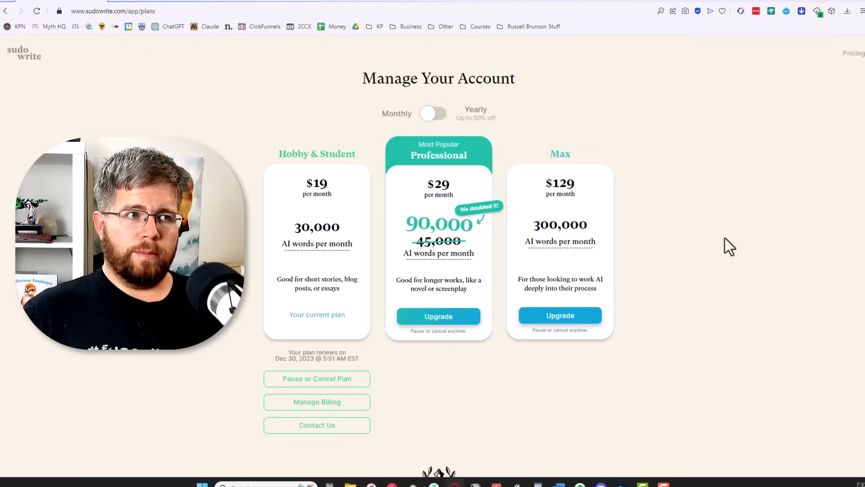
{"action": "mouse_move", "coordinate": [717, 242]}
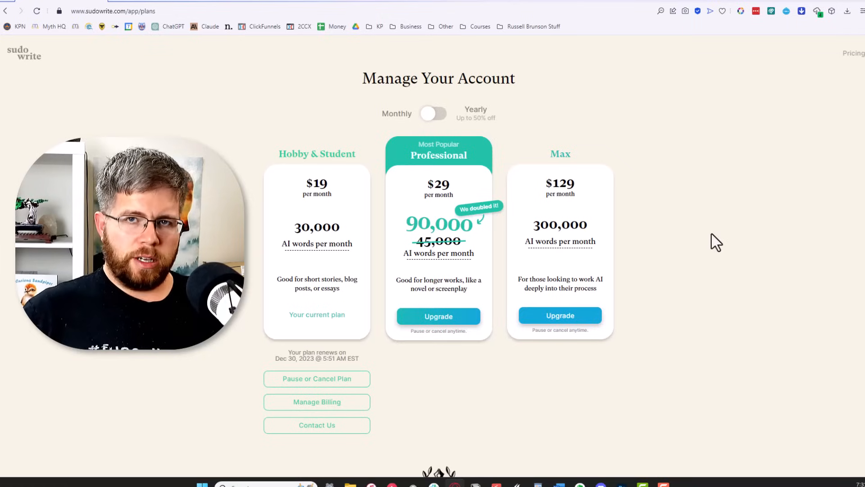
{"action": "mouse_move", "coordinate": [707, 236]}
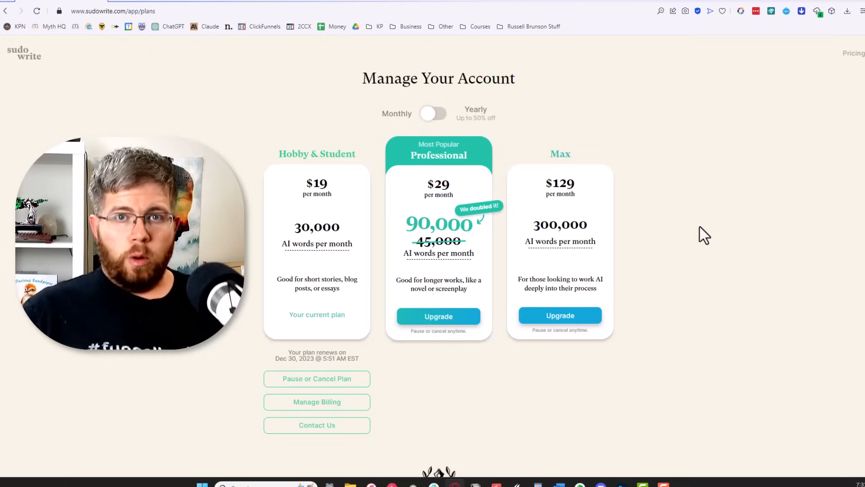
{"action": "mouse_move", "coordinate": [507, 389]}
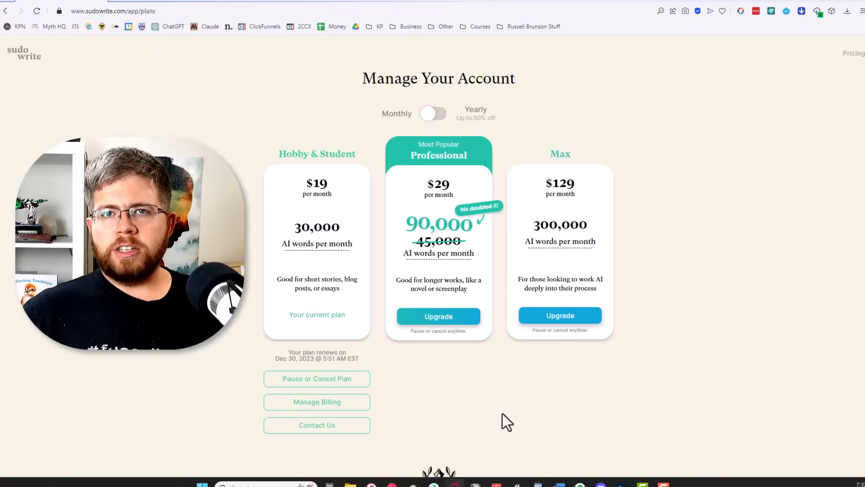
{"action": "mouse_move", "coordinate": [459, 412]}
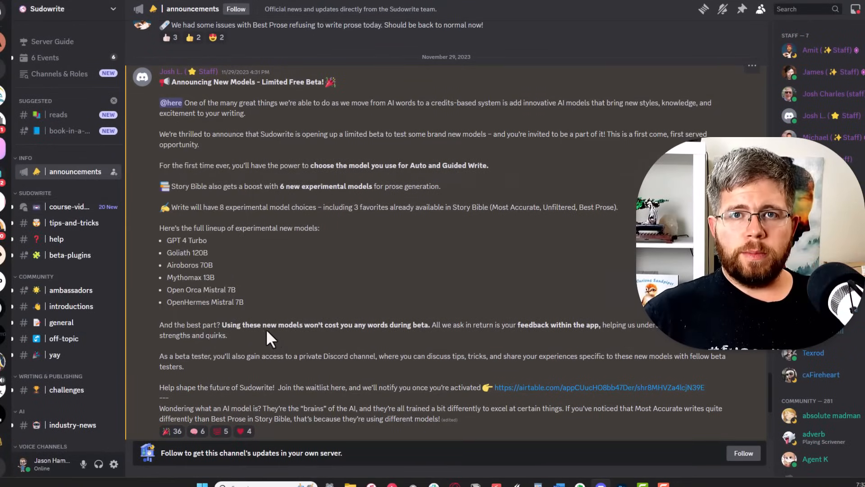
{"action": "mouse_move", "coordinate": [163, 245]}
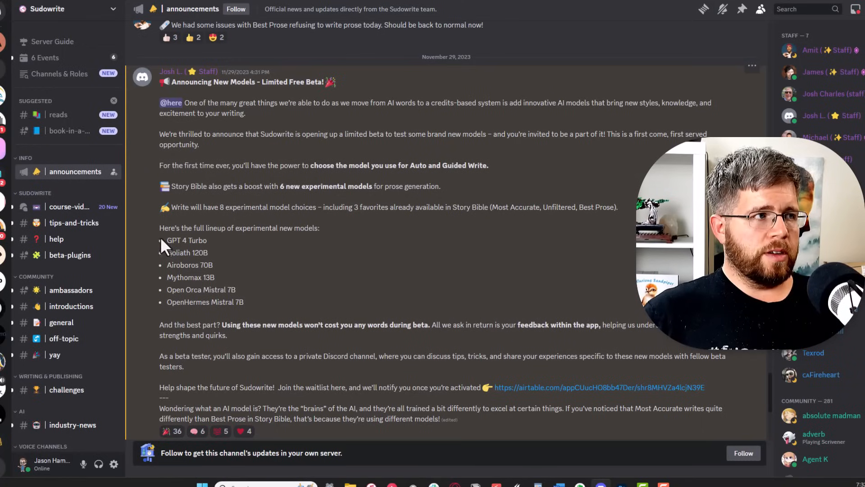
- Highlight the Mythomax 13B and OpenHermes Mistral 7B model names in the beta announcement
{"action": "double_click", "coordinate": [186, 240]}
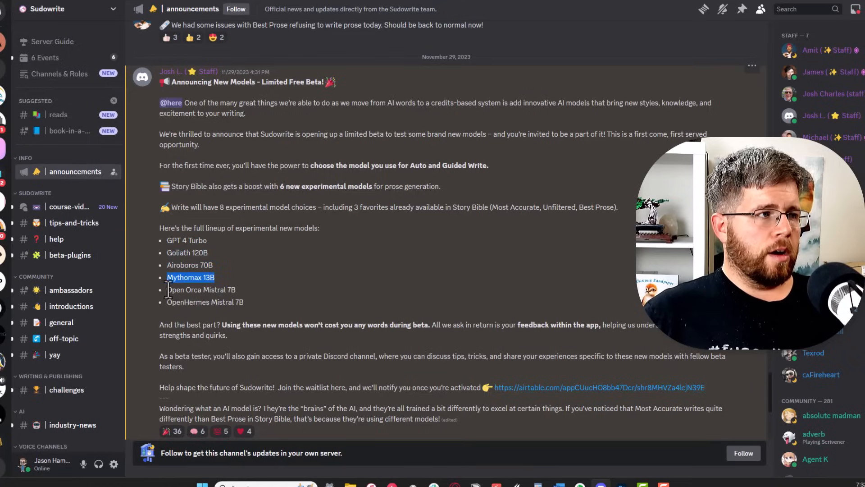
{"action": "left_click_drag", "start_coordinate": [167, 276], "coordinate": [244, 301]}
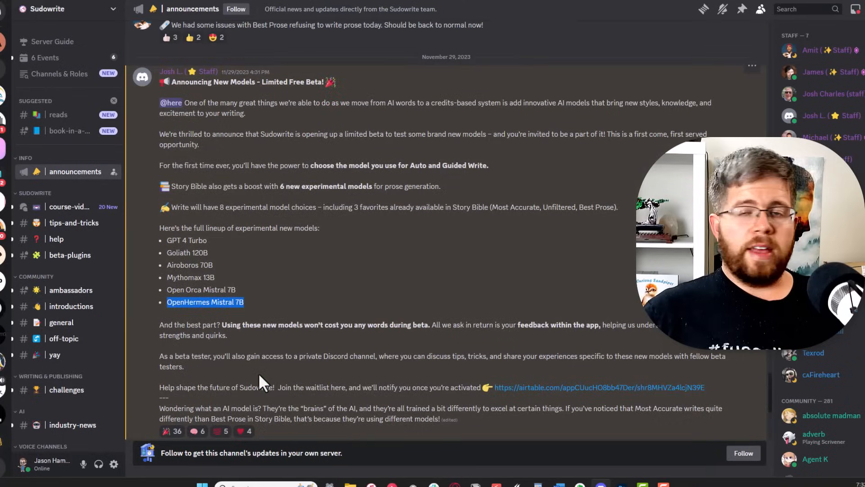
{"action": "mouse_move", "coordinate": [256, 356]}
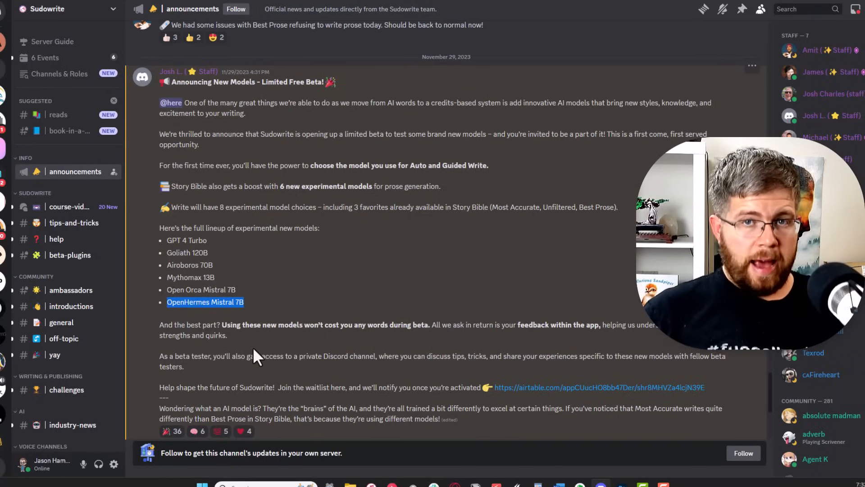
{"action": "mouse_move", "coordinate": [264, 321]}
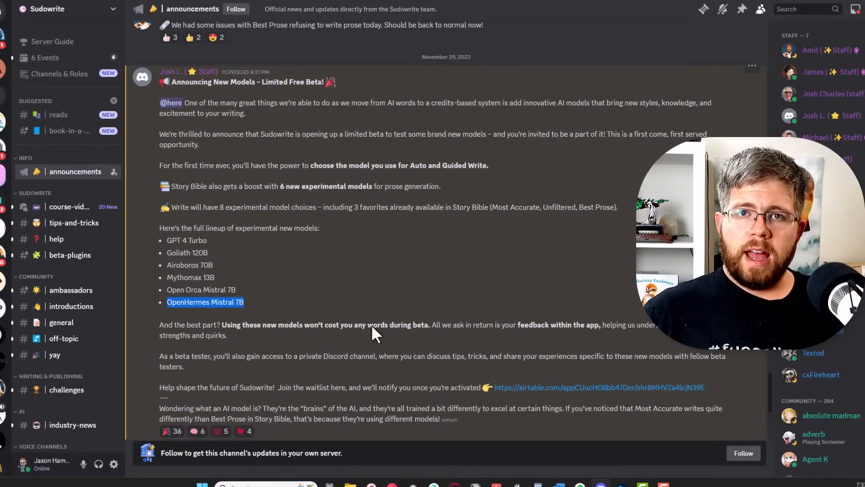
{"action": "mouse_move", "coordinate": [359, 348]}
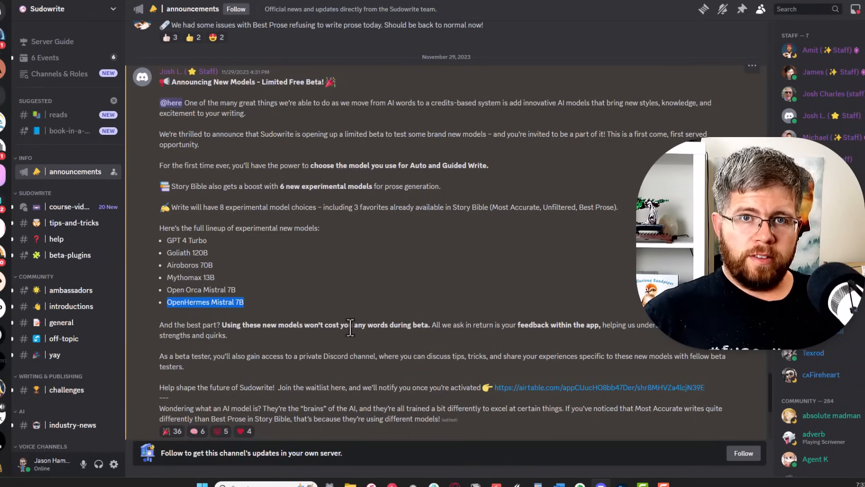
{"action": "mouse_move", "coordinate": [566, 402]}
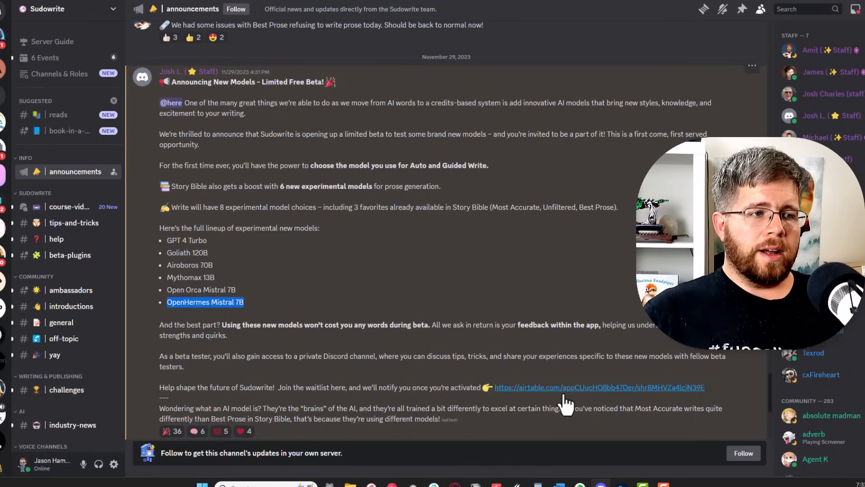
- Follow the airtable.com waitlist link and scroll through the Model Selector Beta signup form
{"action": "left_click", "coordinate": [598, 386]}
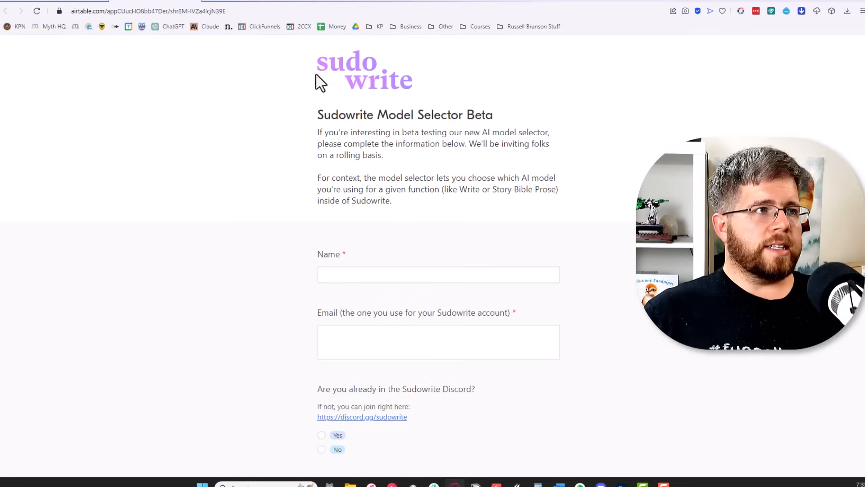
{"action": "scroll", "scroll_direction": "down", "scroll_amount": 3}
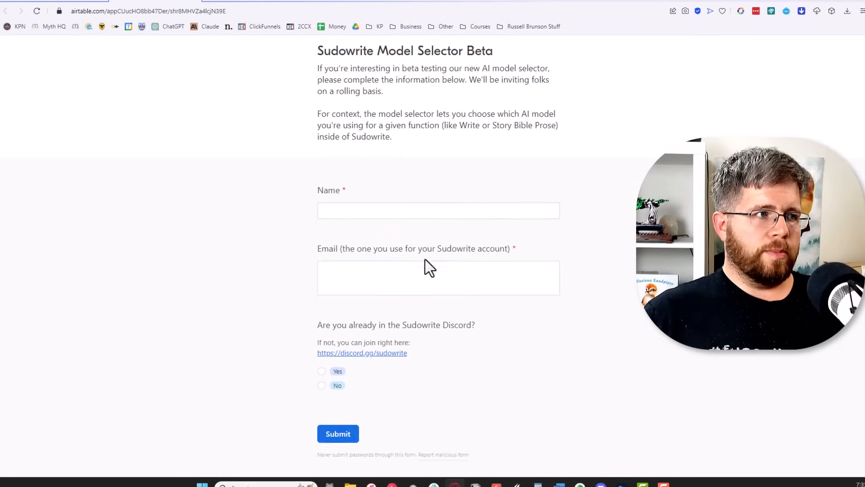
{"action": "scroll", "scroll_direction": "down", "scroll_amount": 3}
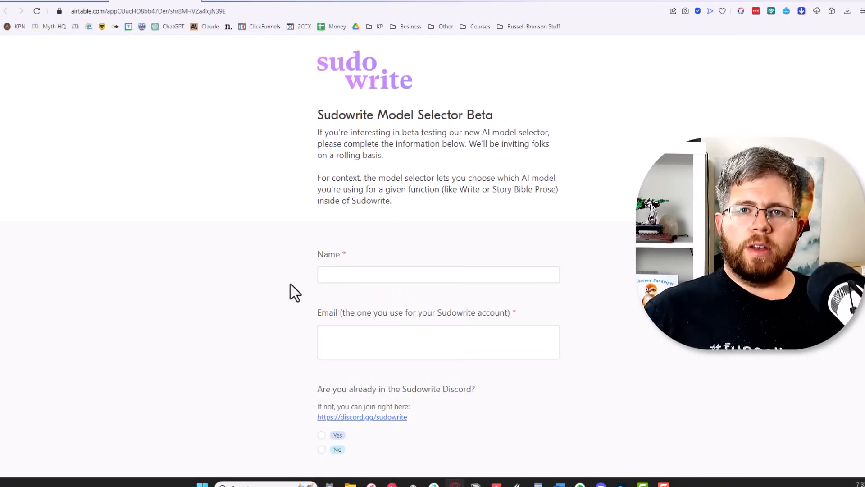
{"action": "mouse_move", "coordinate": [257, 291]}
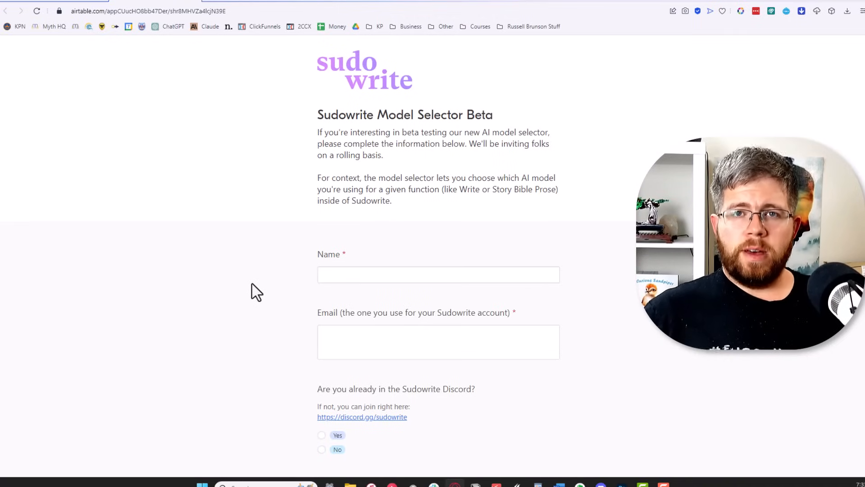
{"action": "mouse_move", "coordinate": [232, 294]}
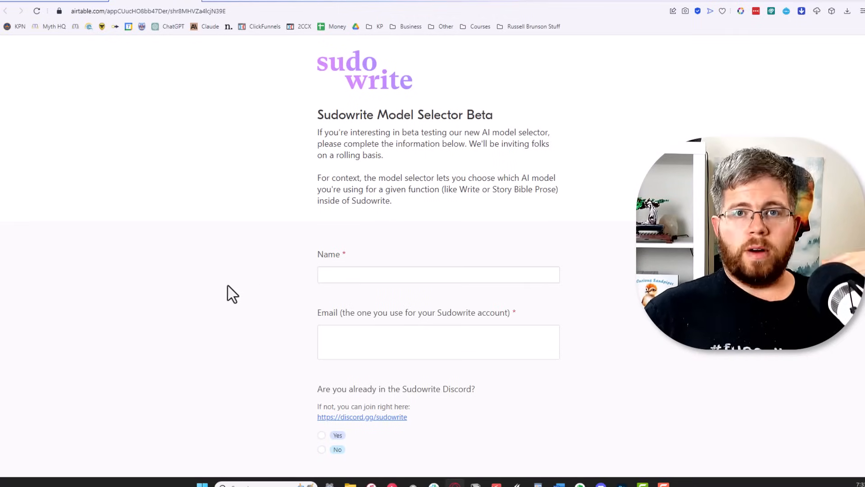
{"action": "mouse_move", "coordinate": [431, 272]}
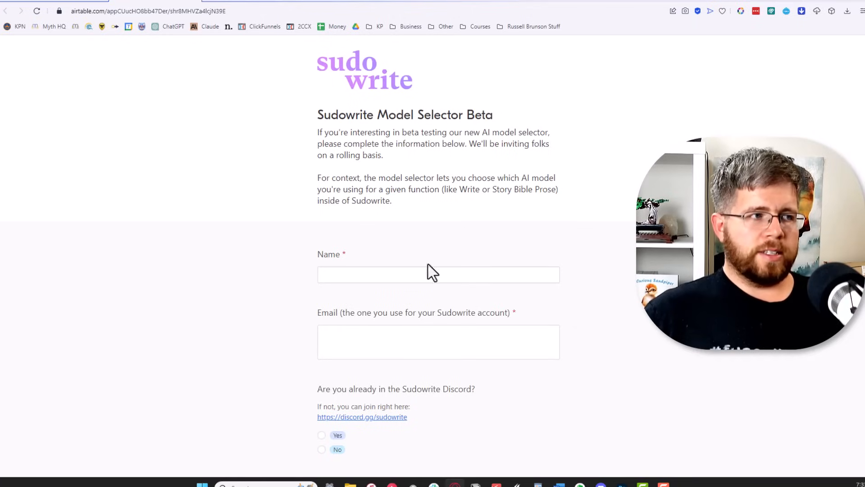
{"action": "scroll", "scroll_direction": "down", "scroll_amount": 3}
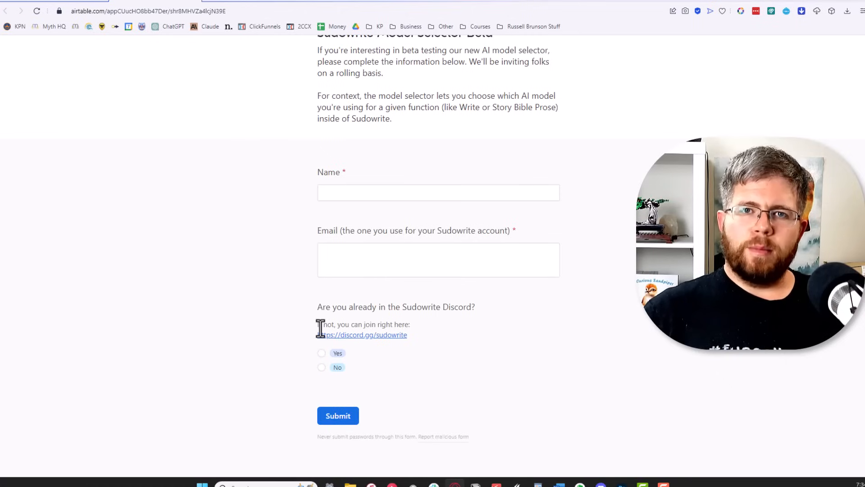
{"action": "mouse_move", "coordinate": [321, 339]}
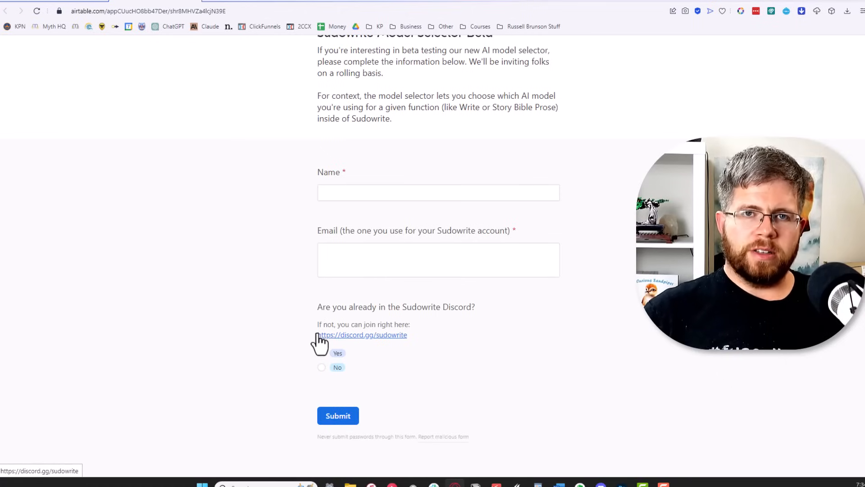